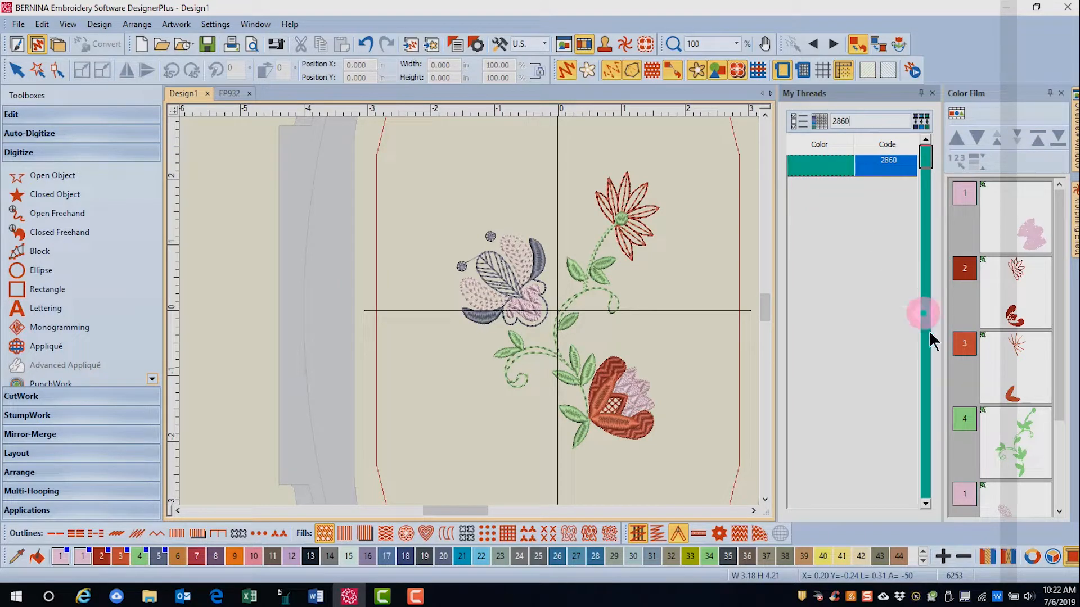
# Step: Apply teal thread 2860 to the stem and leaves color block, then select that block
pyautogui.click(1013, 442)
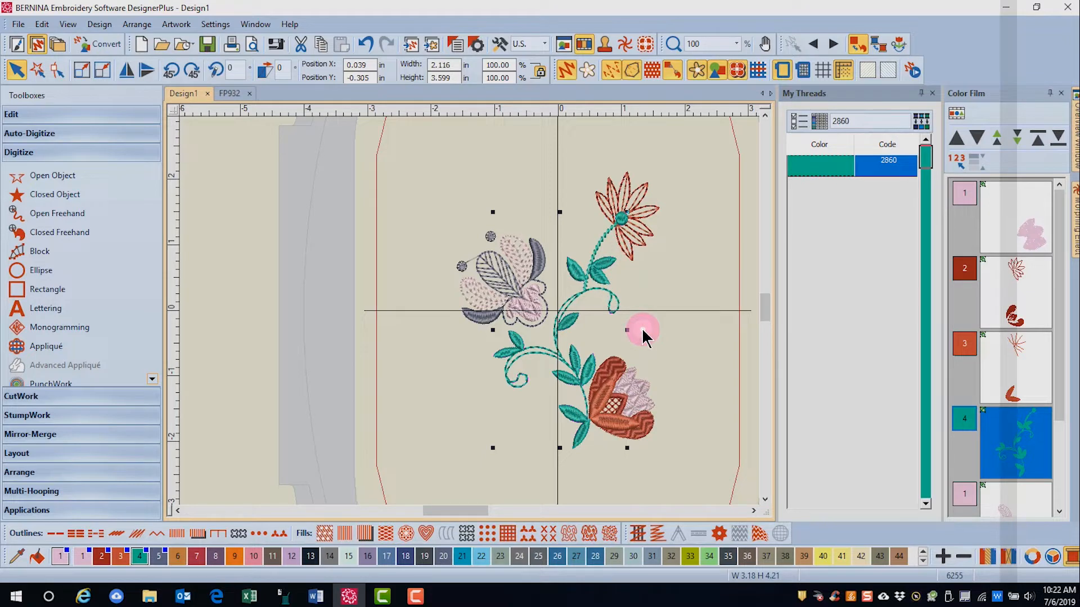
pyautogui.click(869, 122)
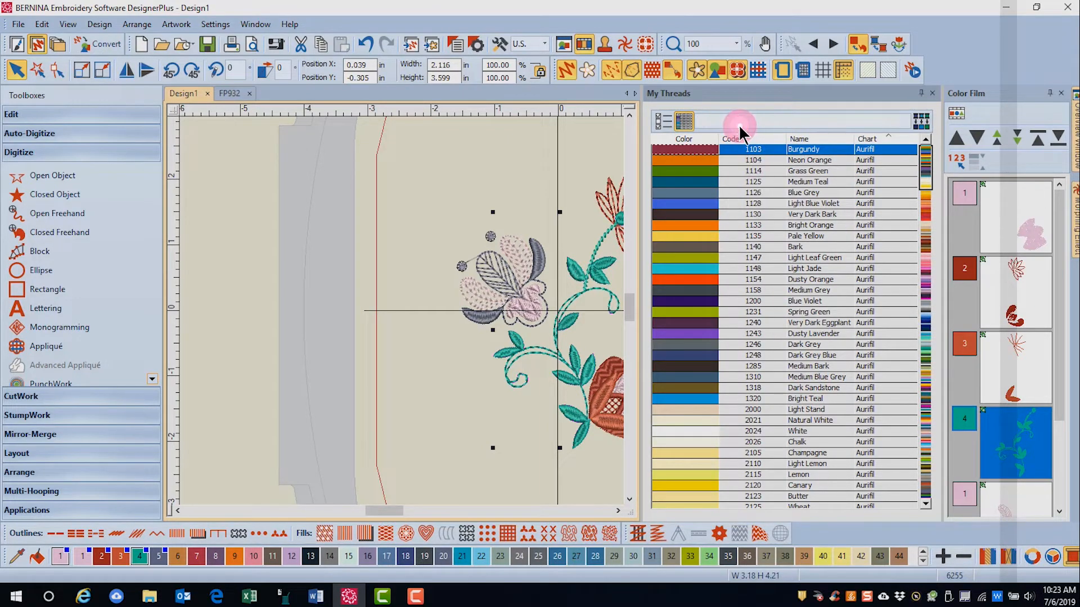
# Step: Enter 'Light' in the thread search field
pyautogui.write('Light')
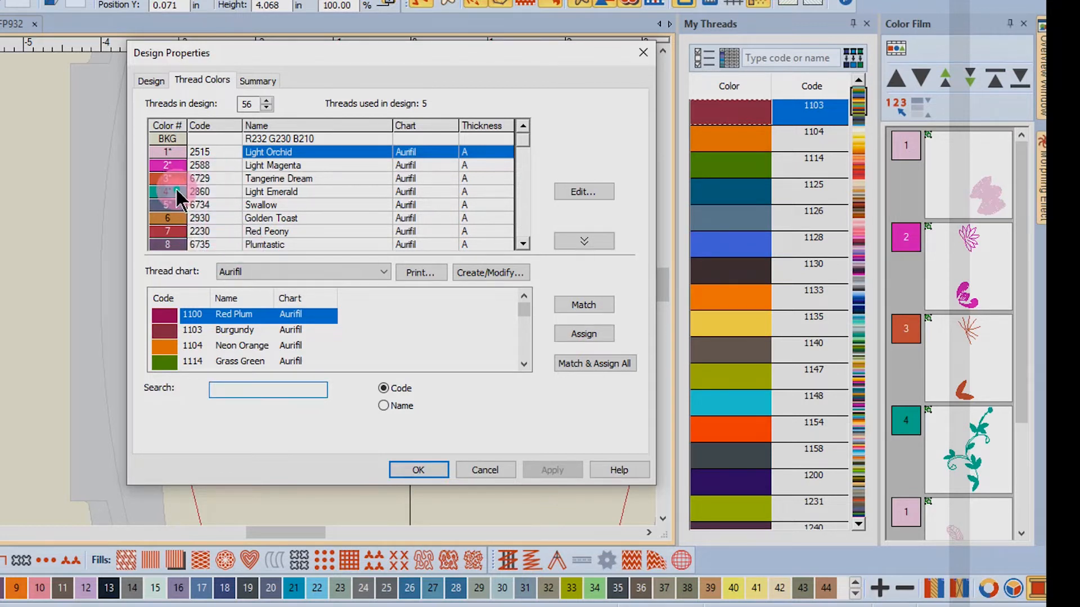
# Step: Search the thread chart for code 2525 to replace color 1
pyautogui.click(267, 390)
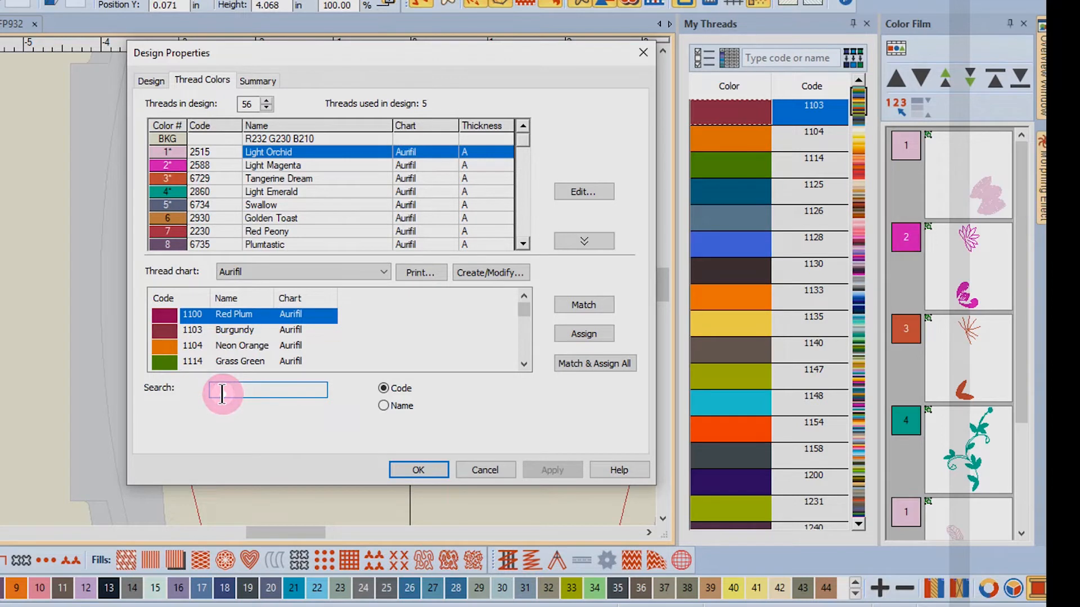
pyautogui.write('2')
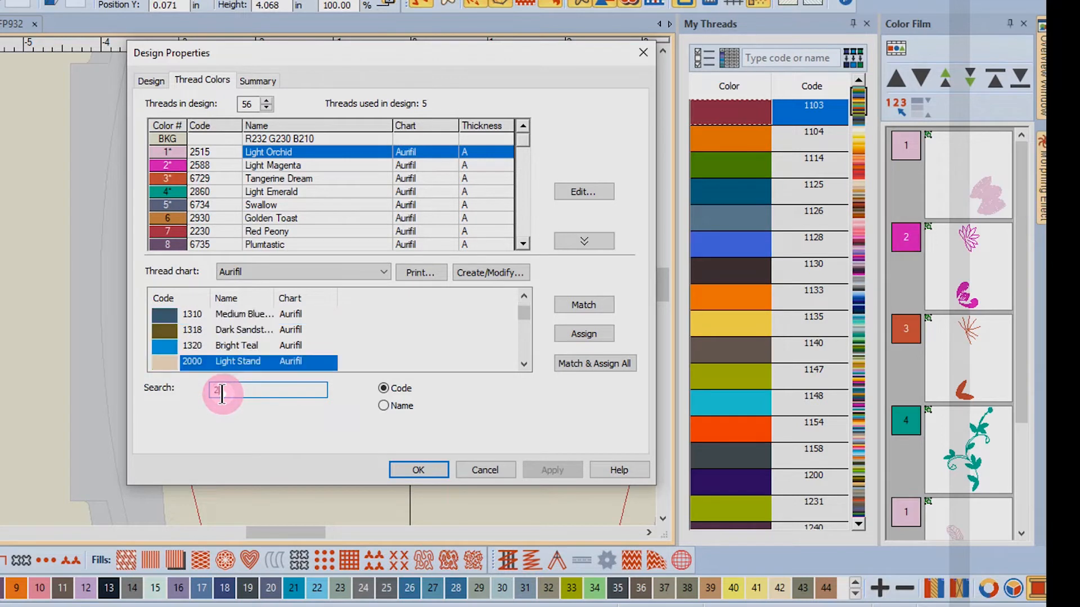
pyautogui.write('525')
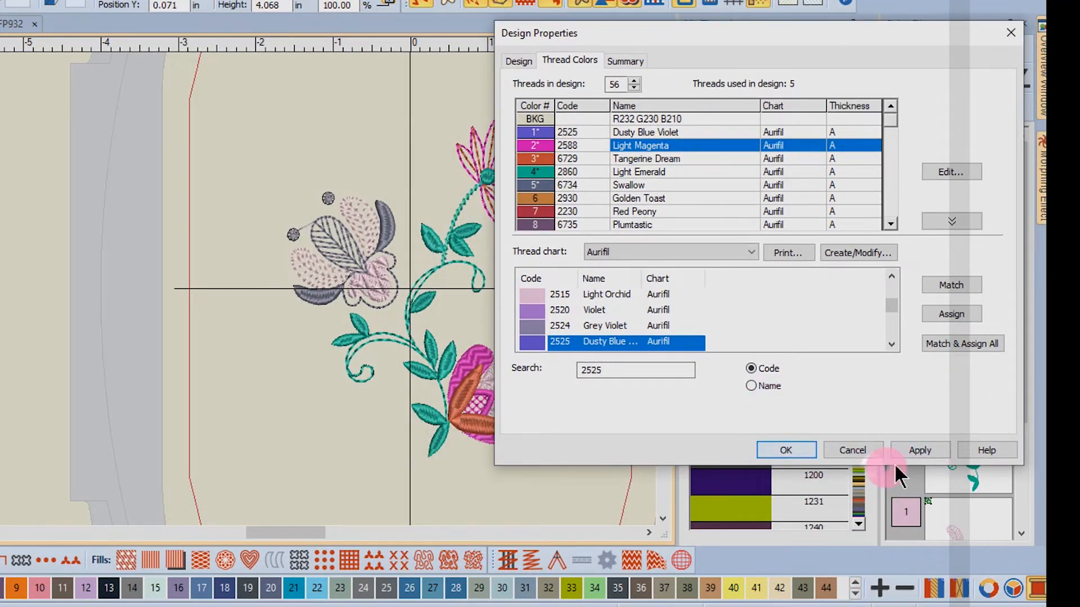
# Step: Apply Dusty Blue Violet to the petals and select color 3, Tangerine Dream
pyautogui.click(919, 450)
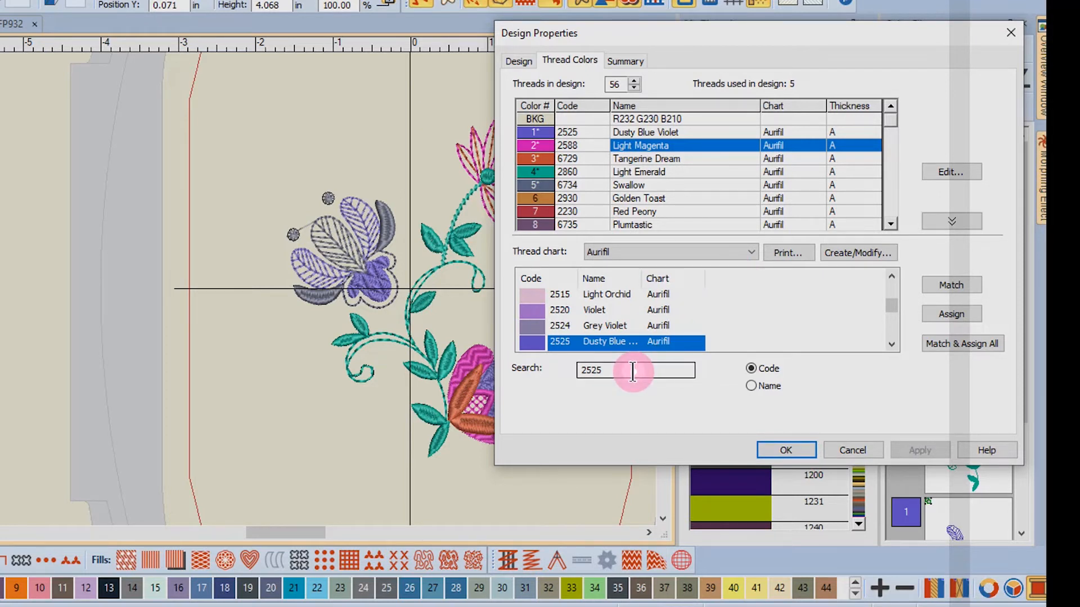
pyautogui.click(646, 159)
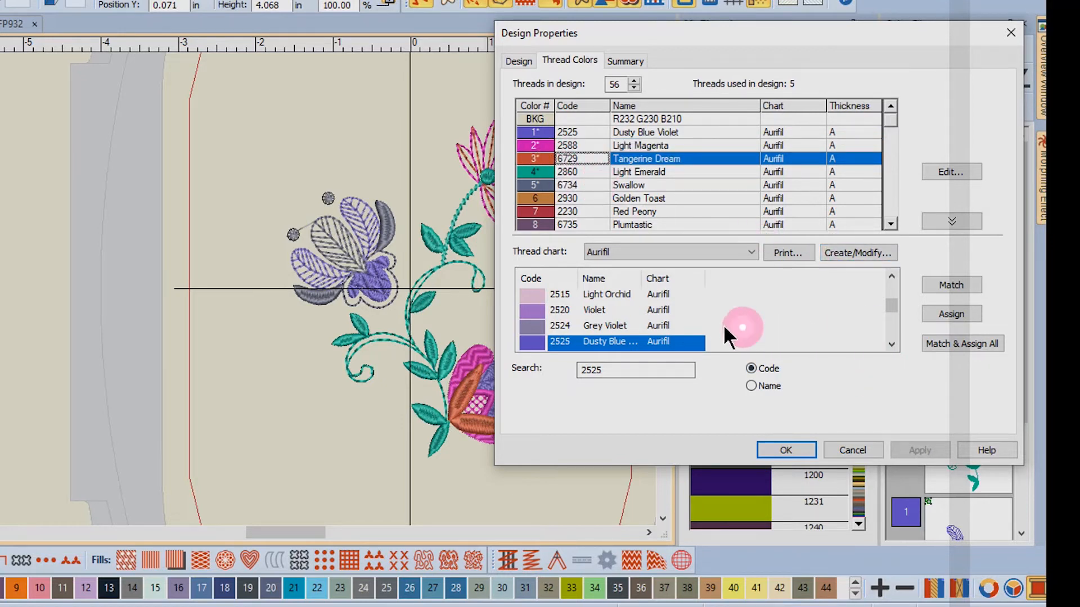
pyautogui.click(751, 251)
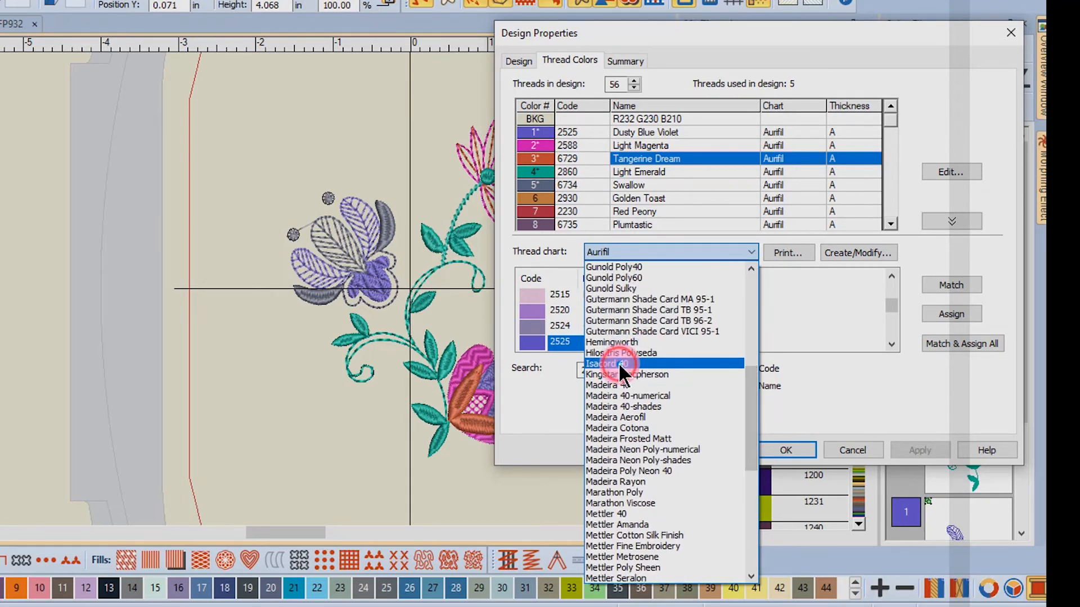
# Step: Assign Isacord 40 Sugar Plum 2912 by name search 'Sugar' and confirm with OK
pyautogui.click(607, 362)
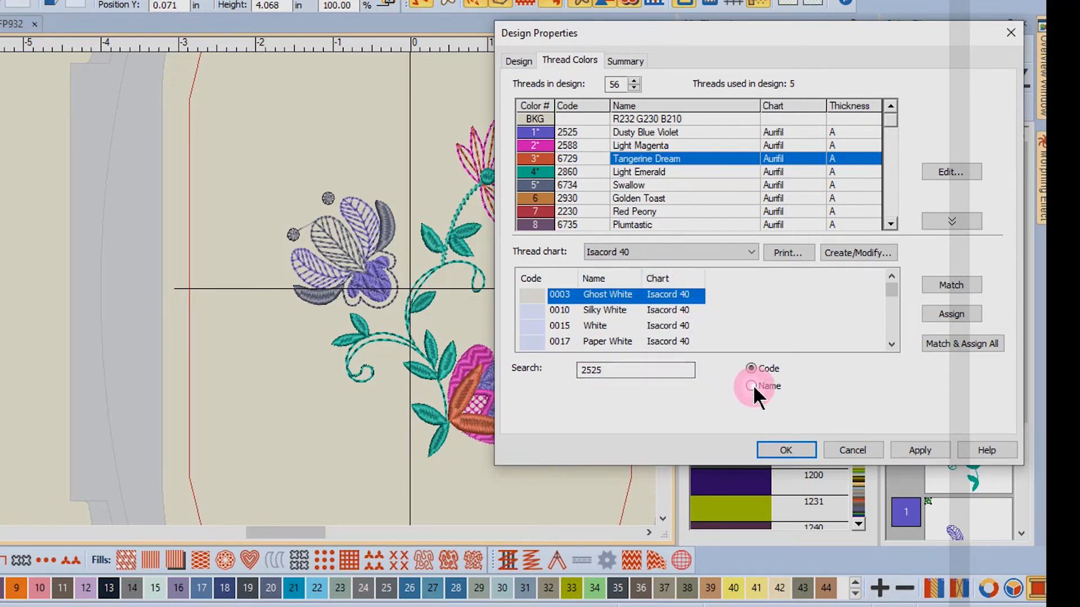
pyautogui.click(751, 386)
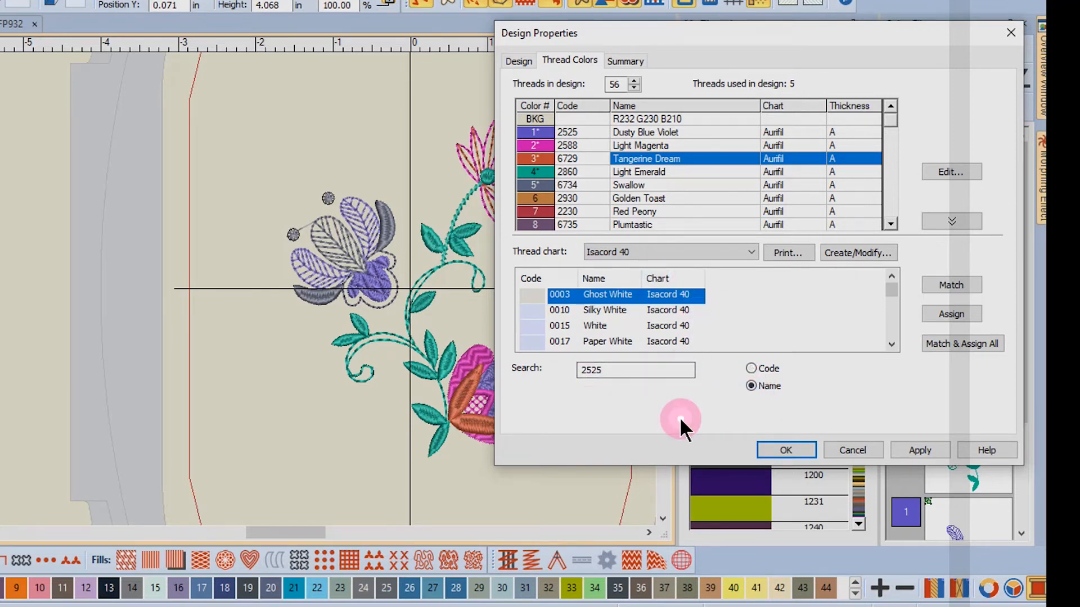
pyautogui.click(634, 370)
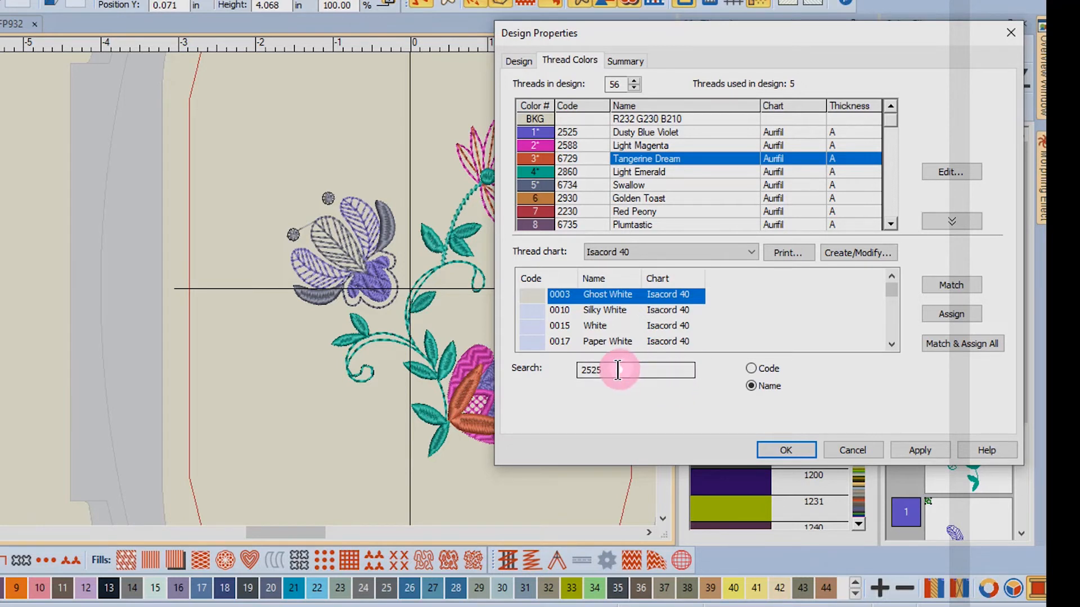
pyautogui.tripleClick(634, 370)
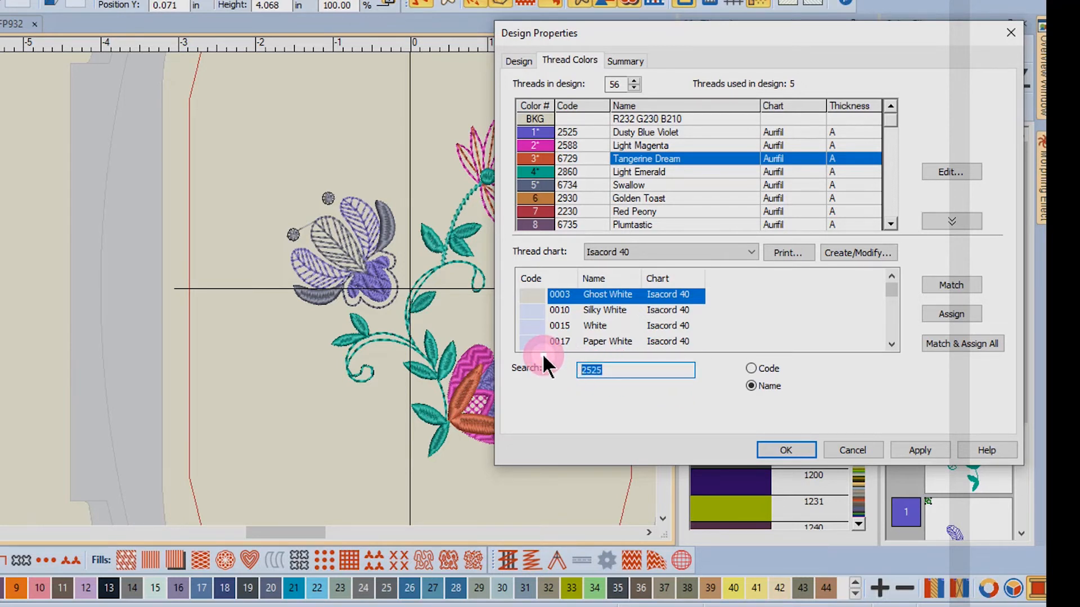
pyautogui.write('Sugar')
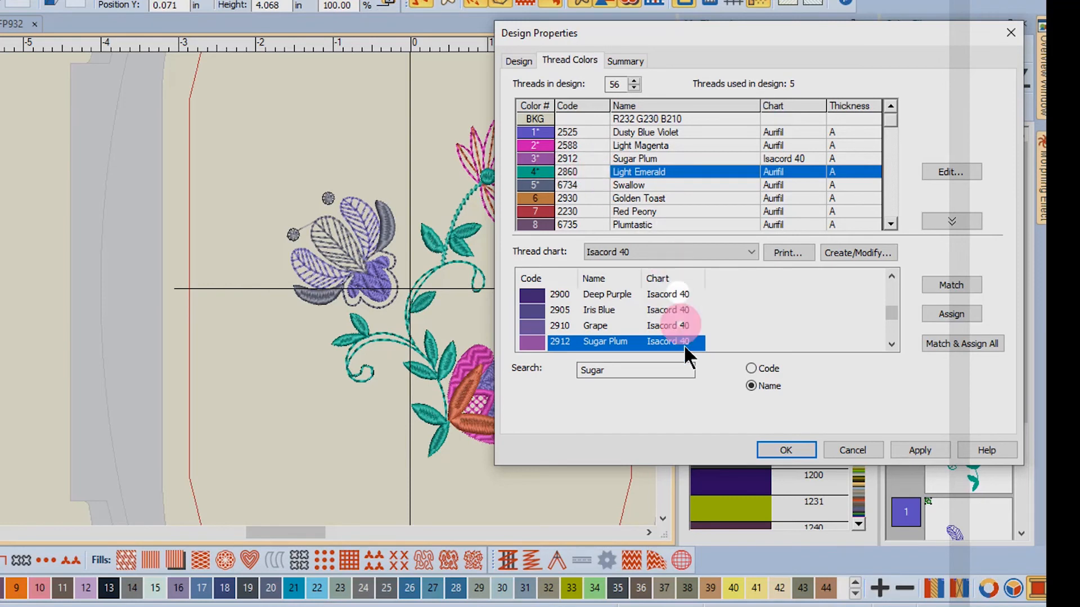
pyautogui.click(919, 450)
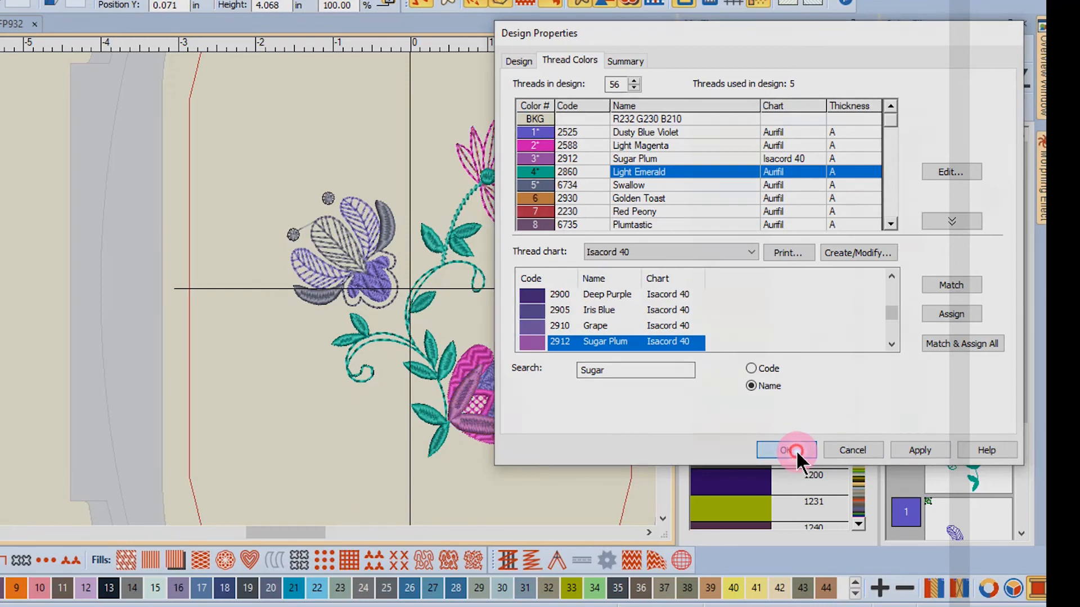
pyautogui.click(785, 450)
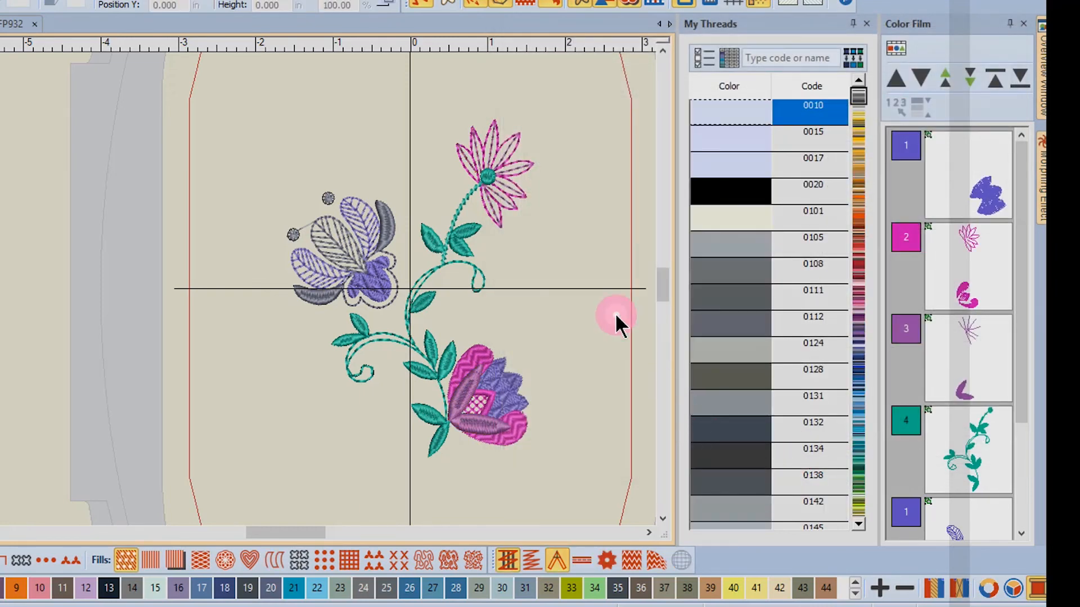
pyautogui.moveTo(702, 57)
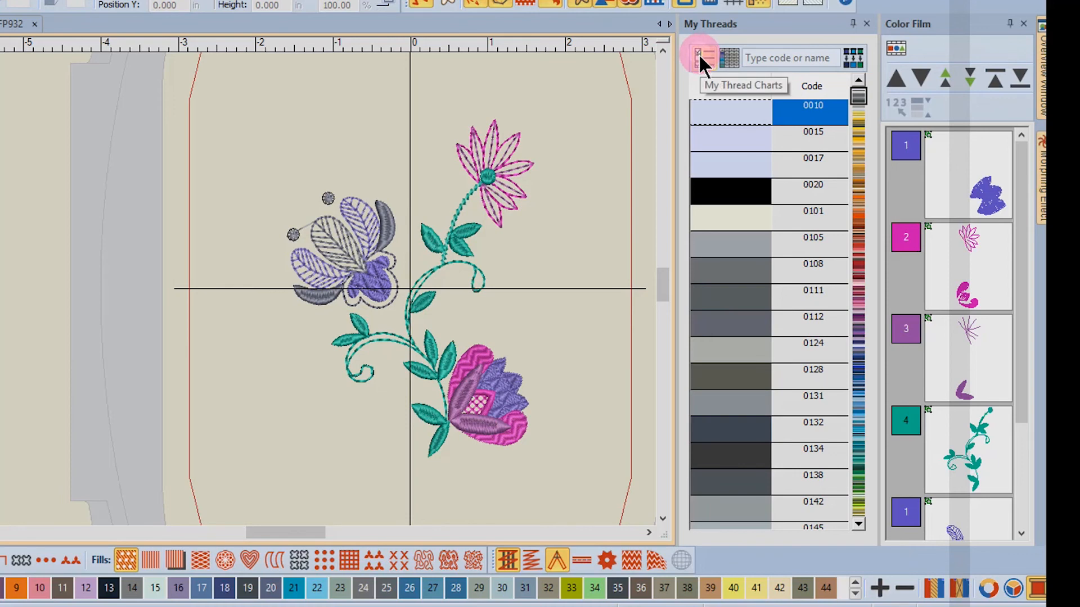
# Step: Open the Thread Charts dialog from the My Thread Charts button
pyautogui.click(701, 58)
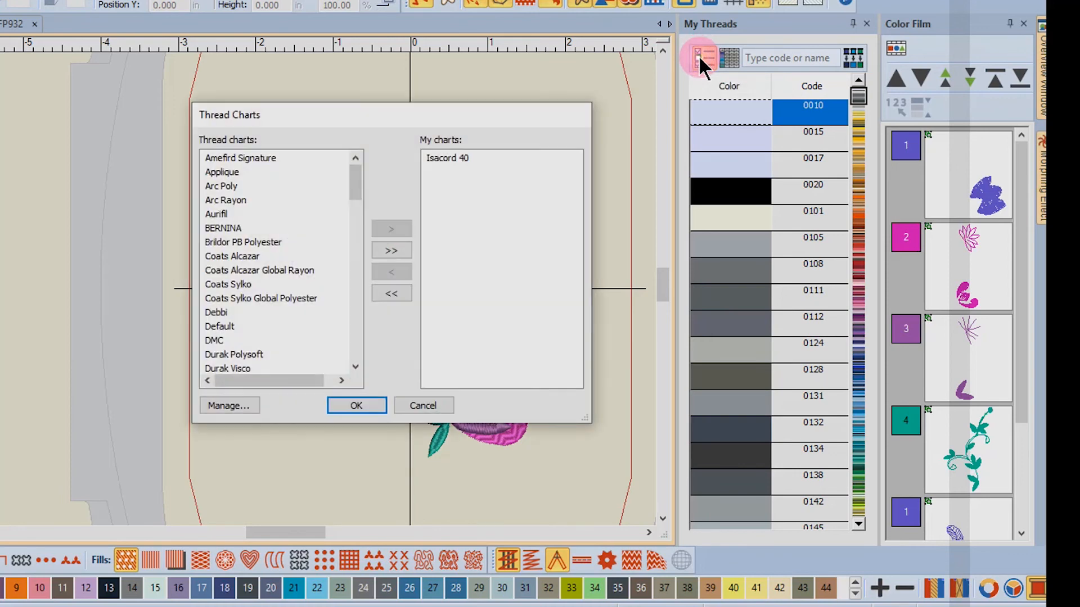